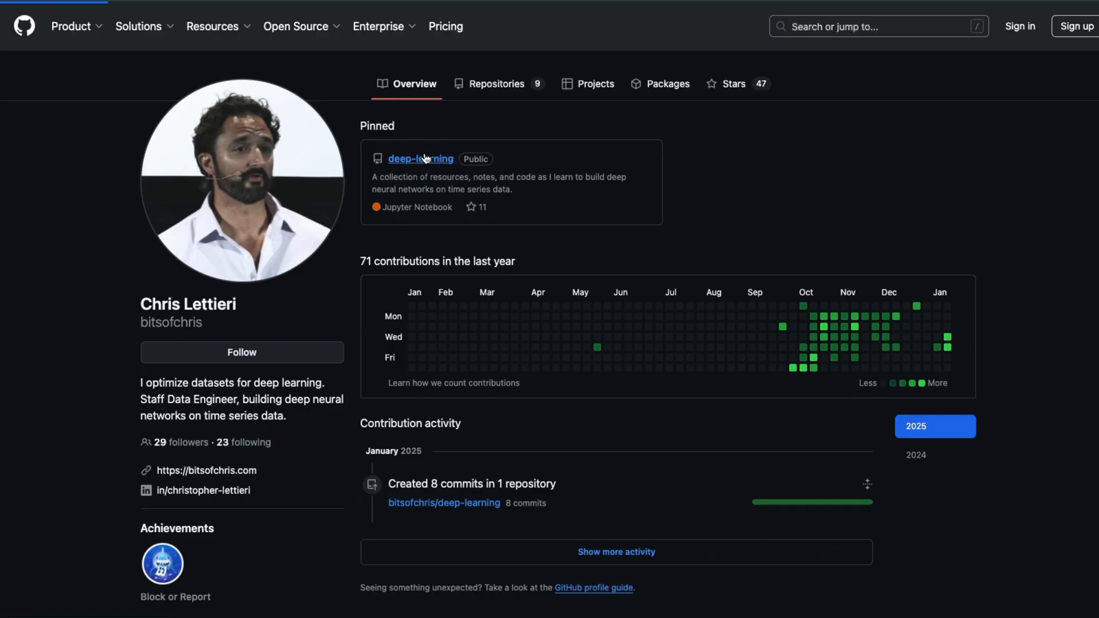
Open the pinned deep-learning repository and scroll its README down to Project Milestones
{"action": "left_click", "coordinate": [421, 159]}
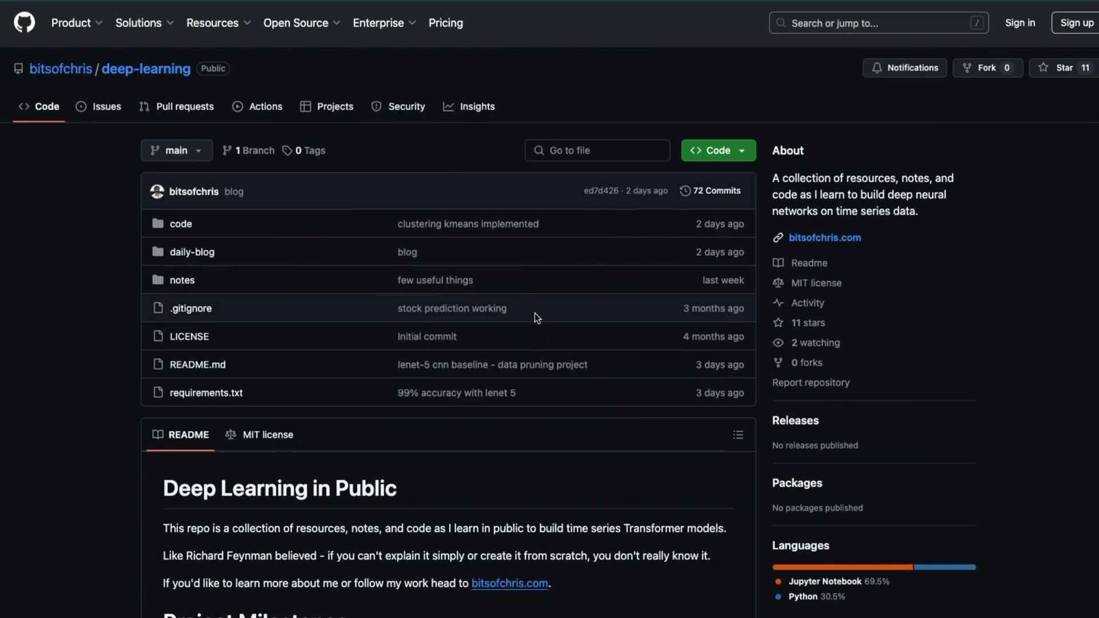
{"action": "scroll", "scroll_direction": "down", "scroll_amount": 3}
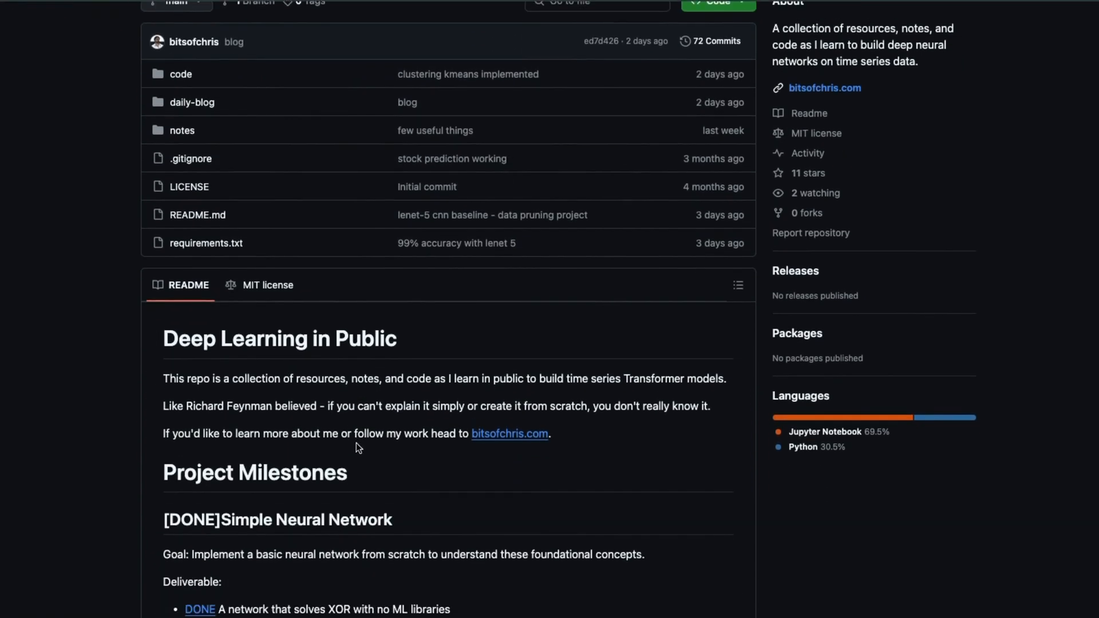
{"action": "scroll", "scroll_direction": "down", "scroll_amount": 3}
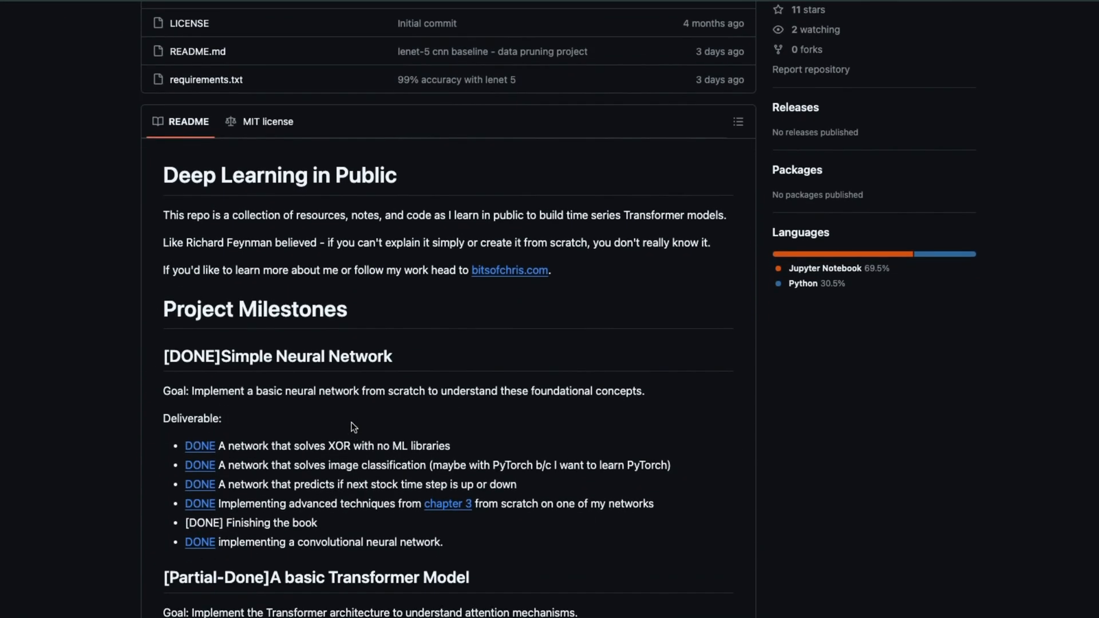
{"action": "left_click", "coordinate": [509, 270]}
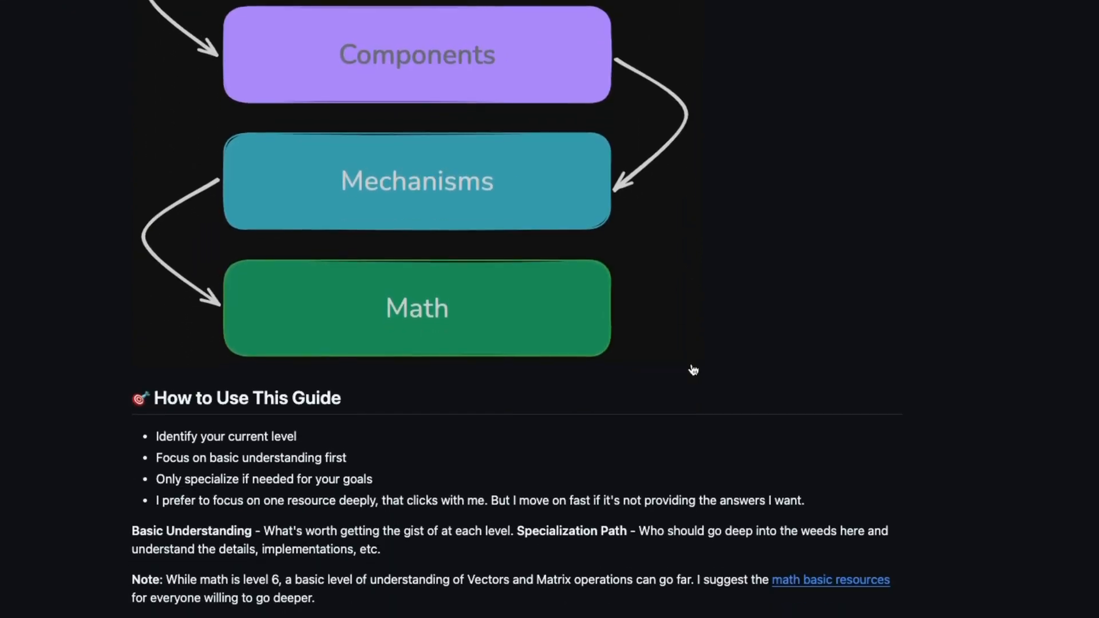
Scroll through the MNIST PyTorch script toward the markdown notes folder listing
{"action": "scroll", "scroll_direction": "down", "scroll_amount": 3}
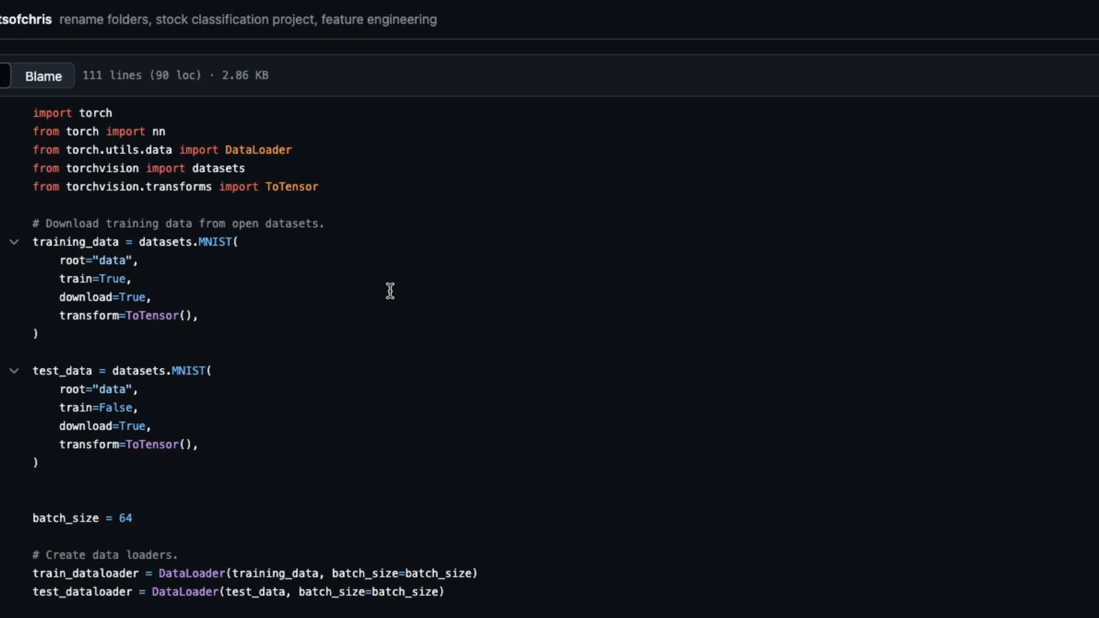
{"action": "scroll", "scroll_direction": "down", "scroll_amount": 3}
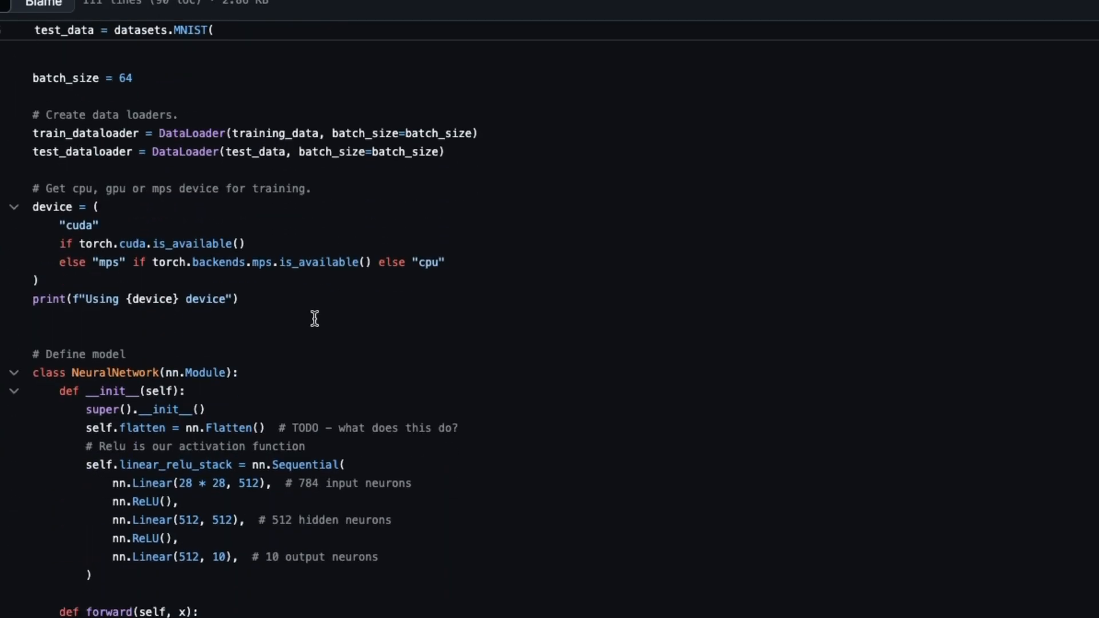
{"action": "scroll", "scroll_direction": "down", "scroll_amount": 3}
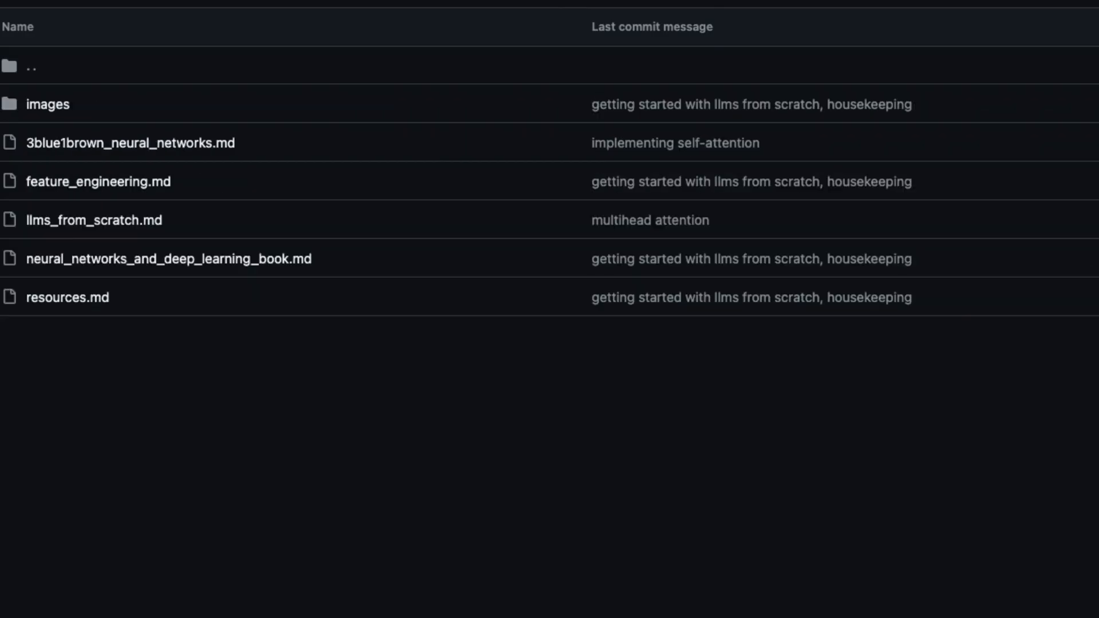
Open llms_from_scratch.md and scroll through Chapter 1 into Chapter 2 on word embeddings
{"action": "left_click", "coordinate": [93, 220]}
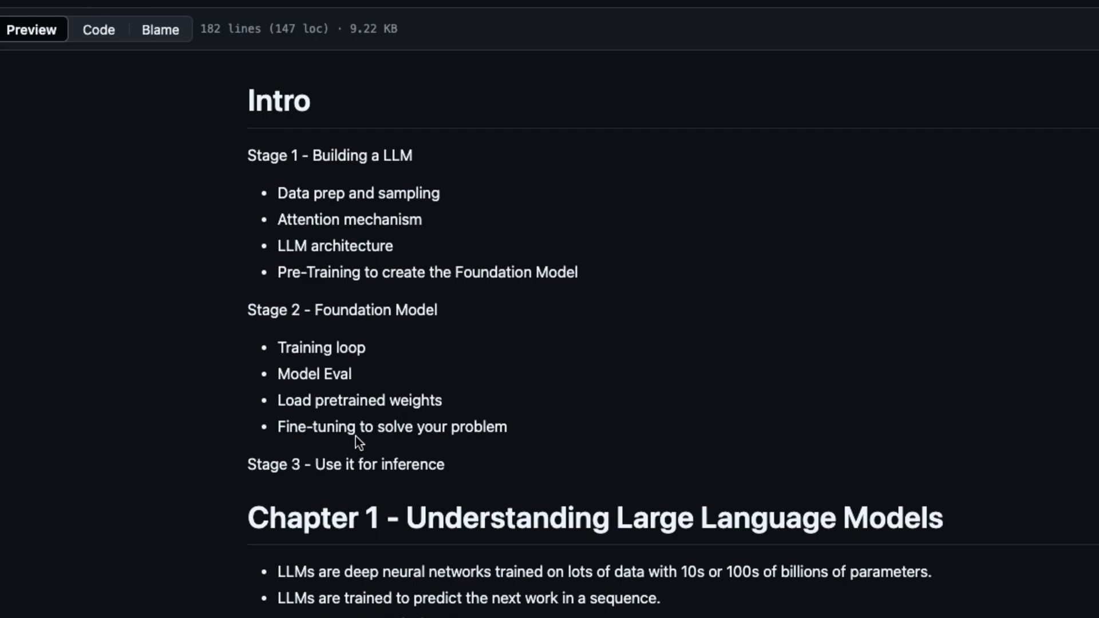
{"action": "scroll", "scroll_direction": "down", "scroll_amount": 3}
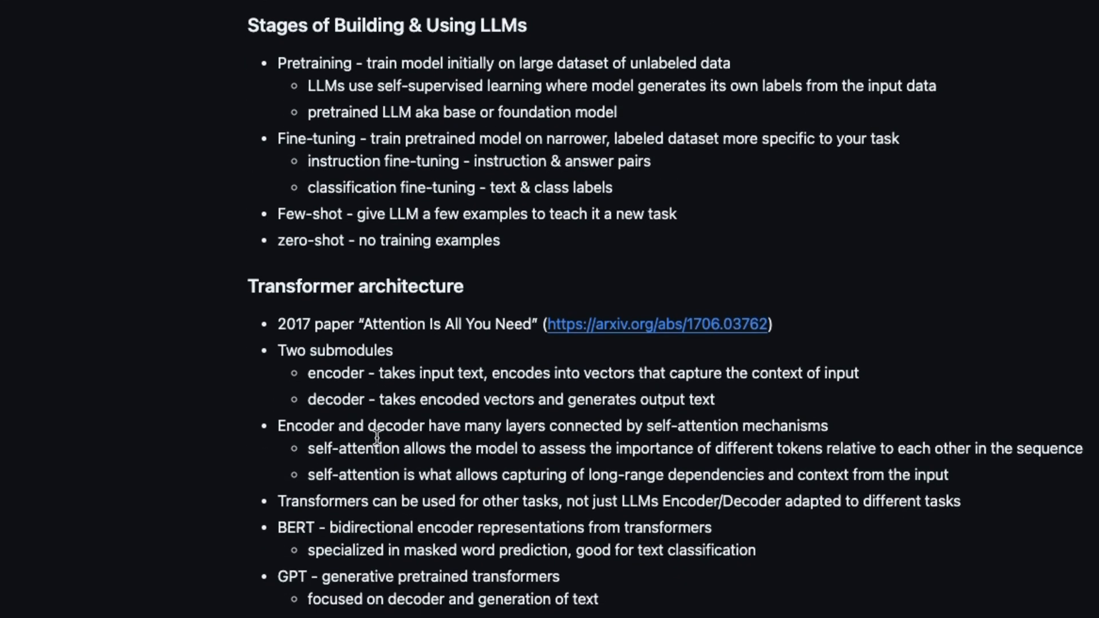
{"action": "scroll", "scroll_direction": "down", "scroll_amount": 3}
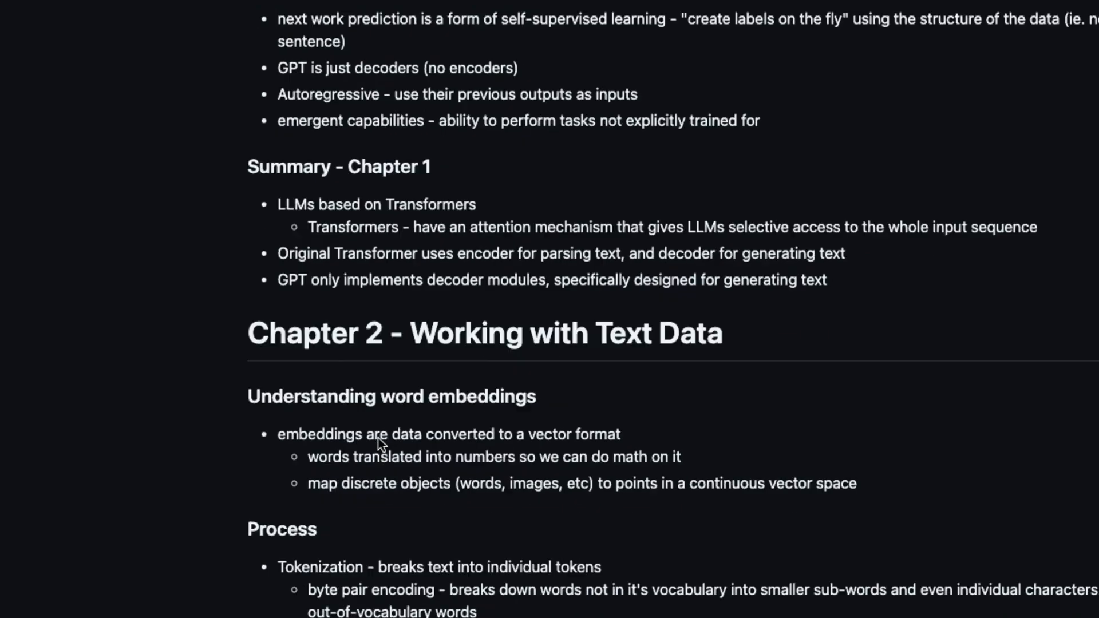